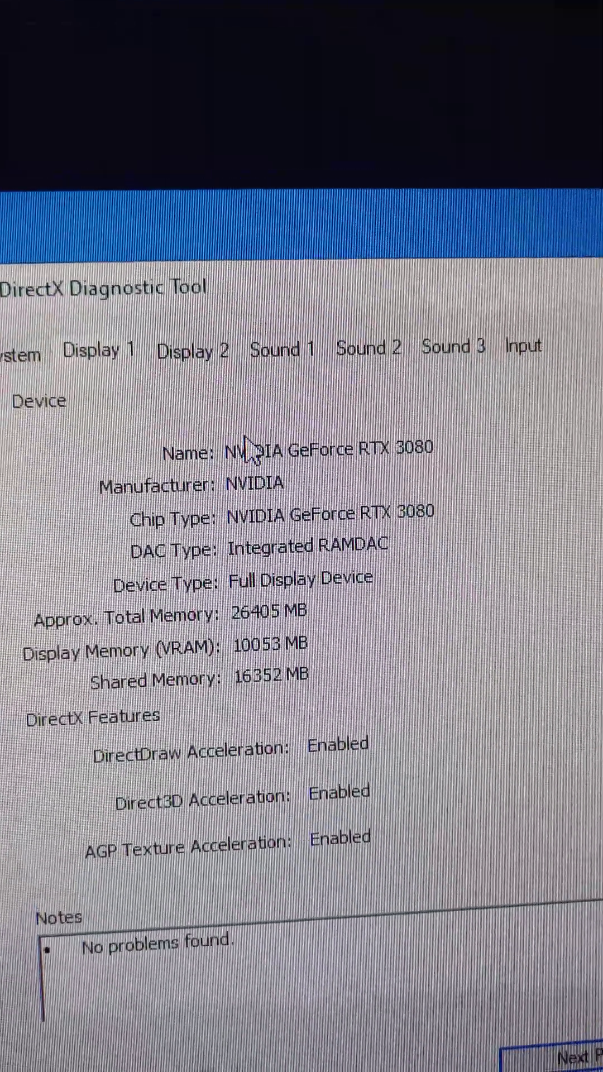
# Show the system summary listing Windows 10 Pro, the i7-4790K, 32768MB RAM and DirectX 12.
pyautogui.click(21, 352)
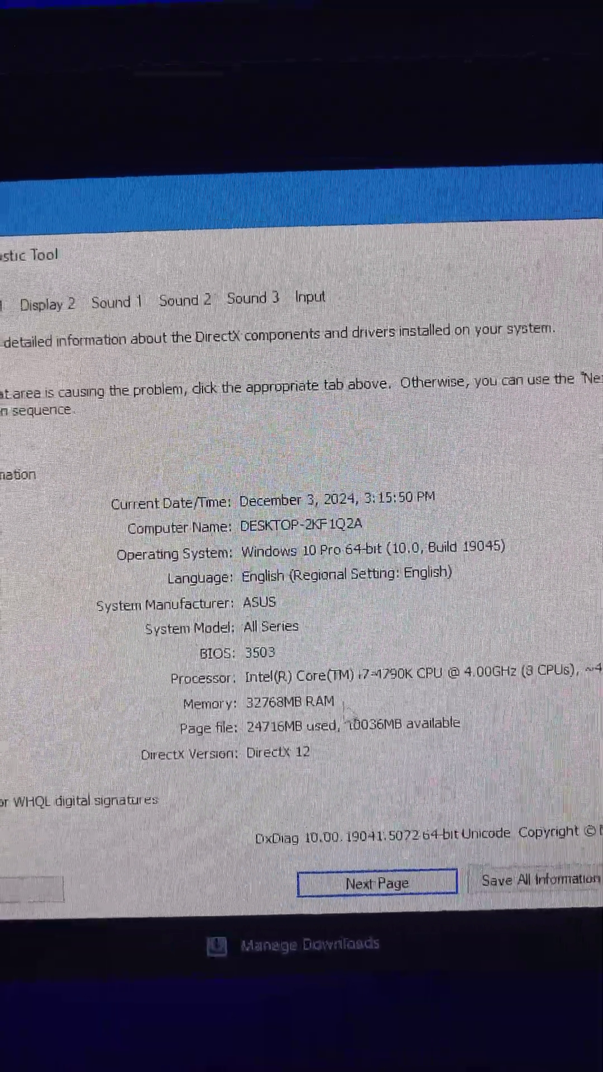